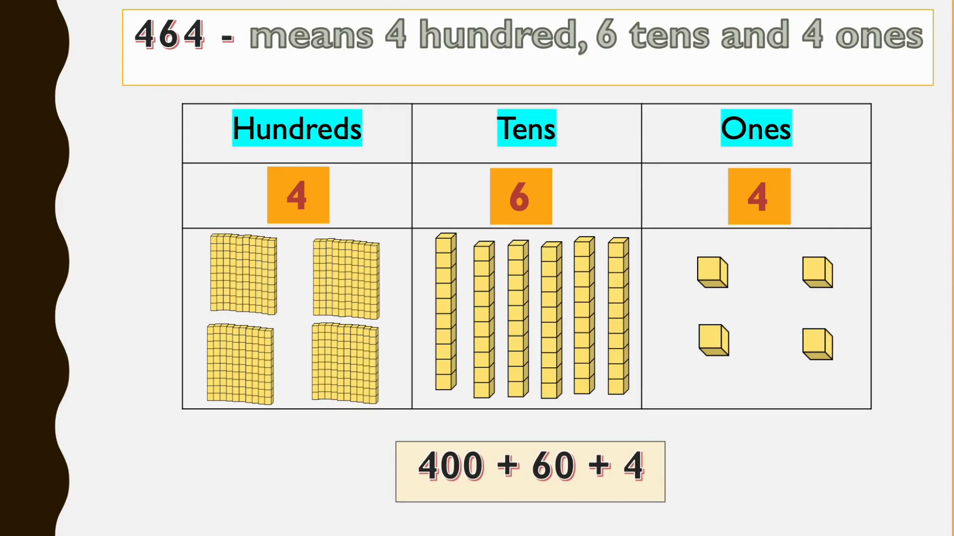
Advance the slideshow from the 464 breakdown through the 46 slide to the next slide.
key(right)
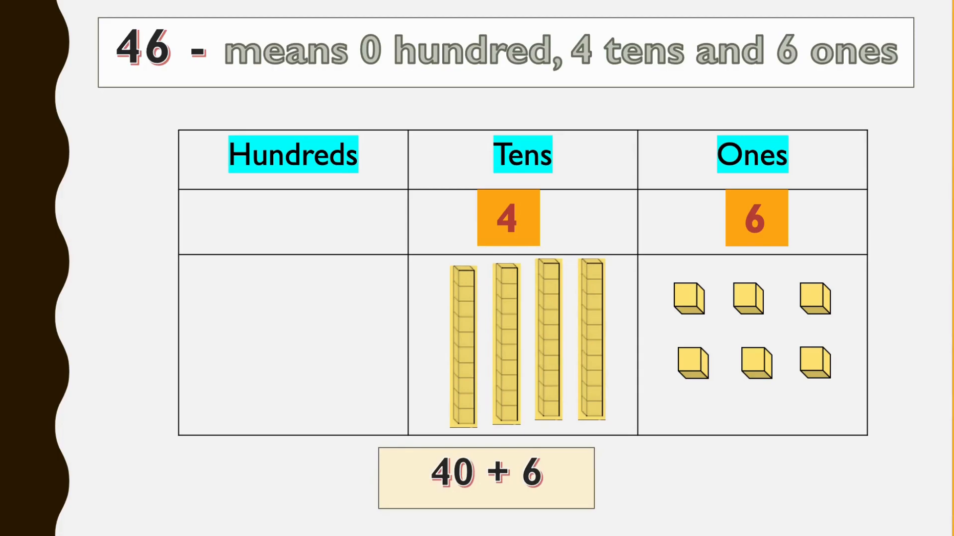
key(right)
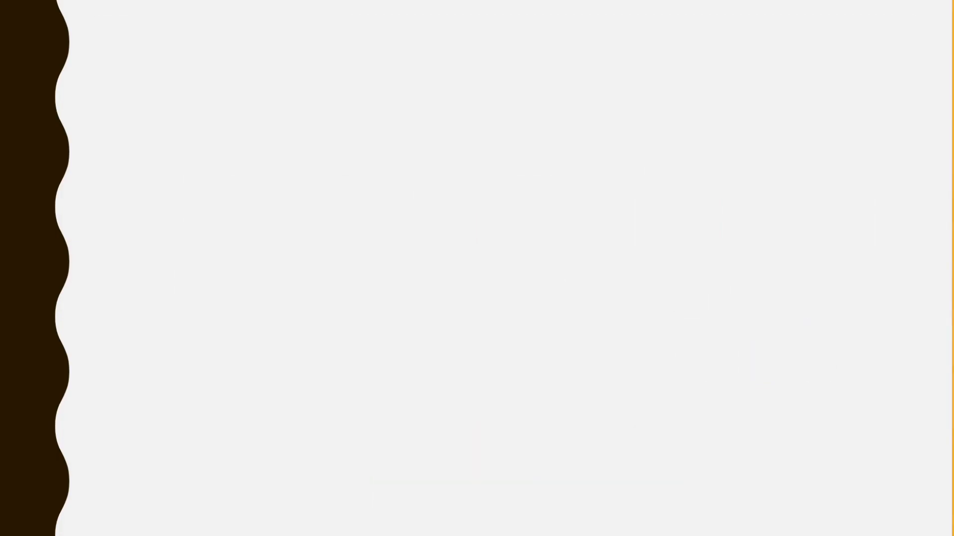